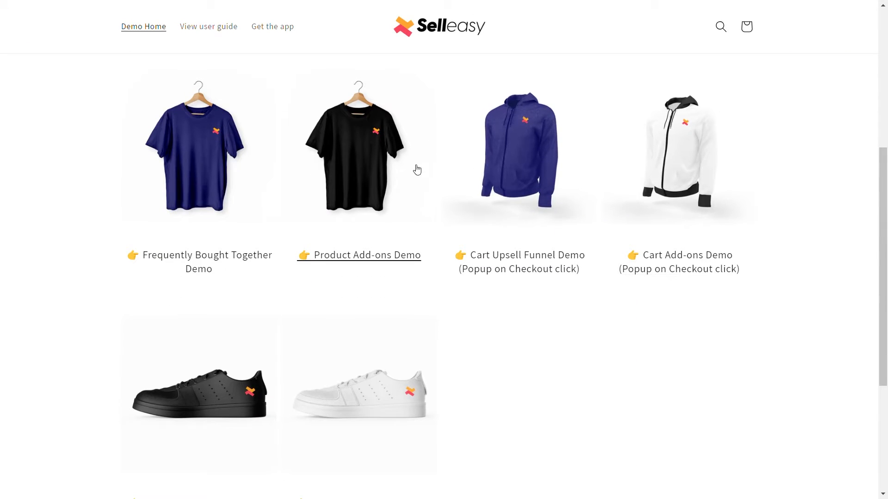
Add the three-item Classic Navy Blue T-Shirt bundle to the cart and review the $67.50 total
click(199, 148)
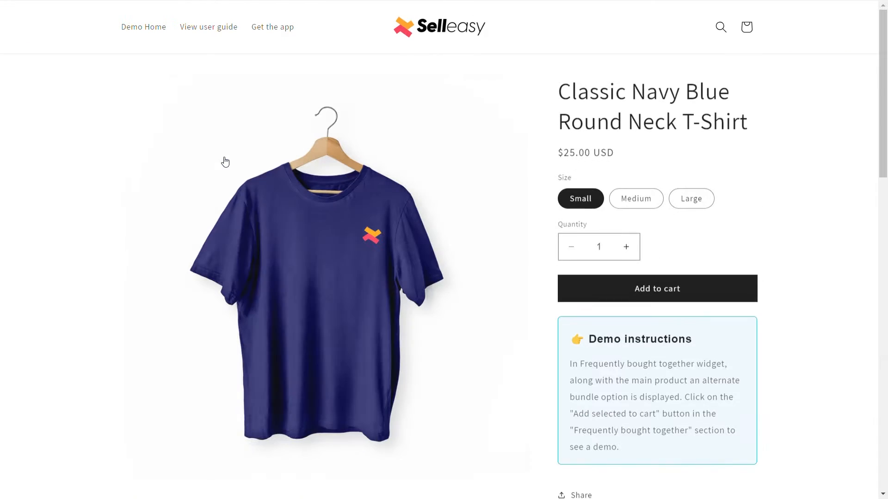
scroll(down, 3)
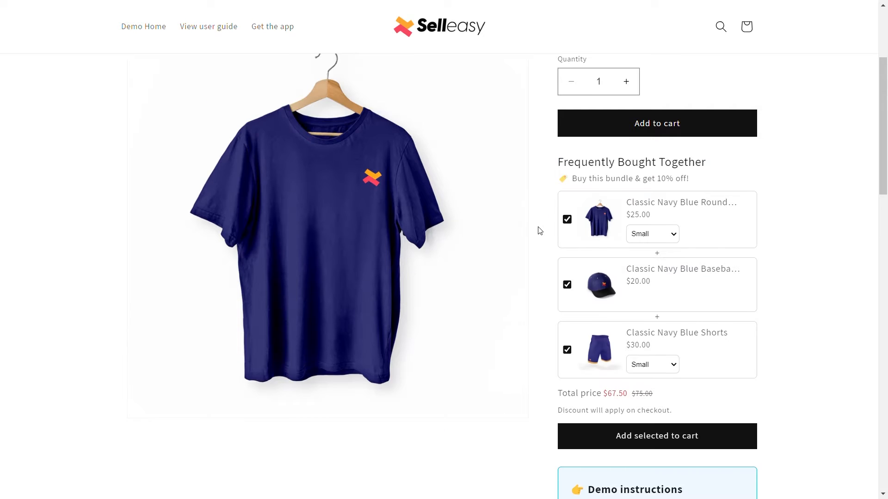
click(656, 436)
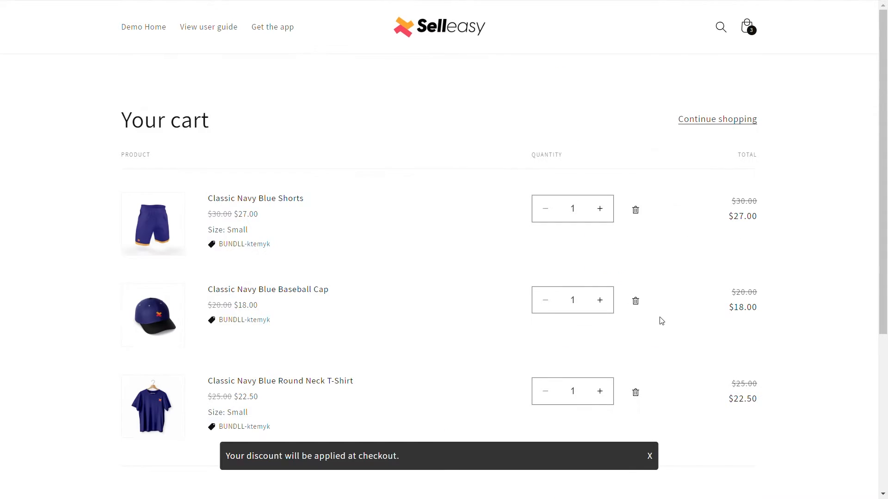
scroll(down, 3)
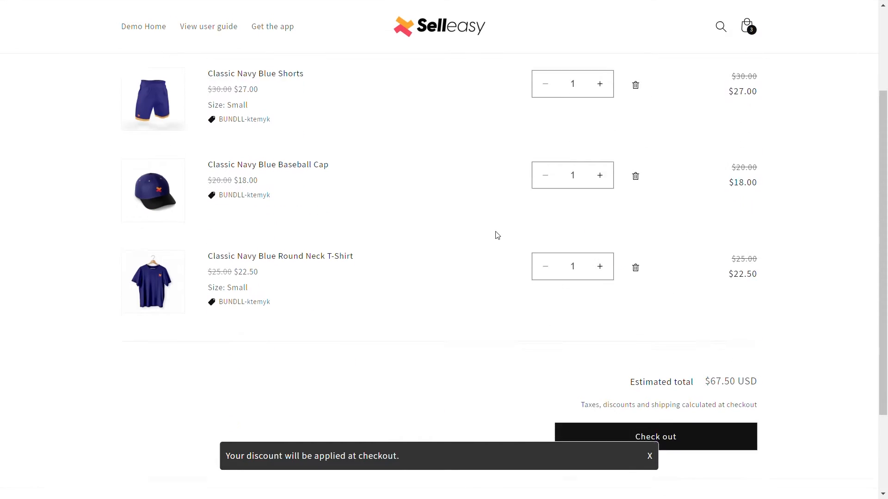
scroll(down, 3)
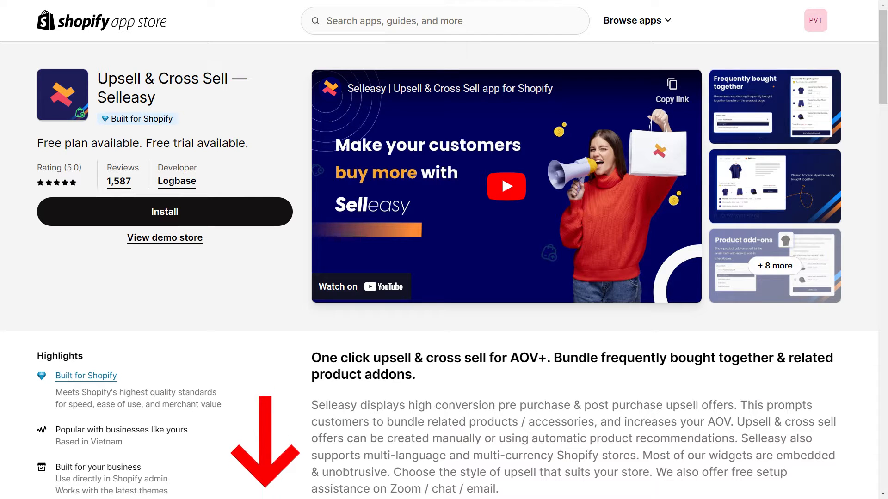
Install the Selleasy app from its App Store listing, landing in the PageFly Video Tutorial store admin
click(164, 211)
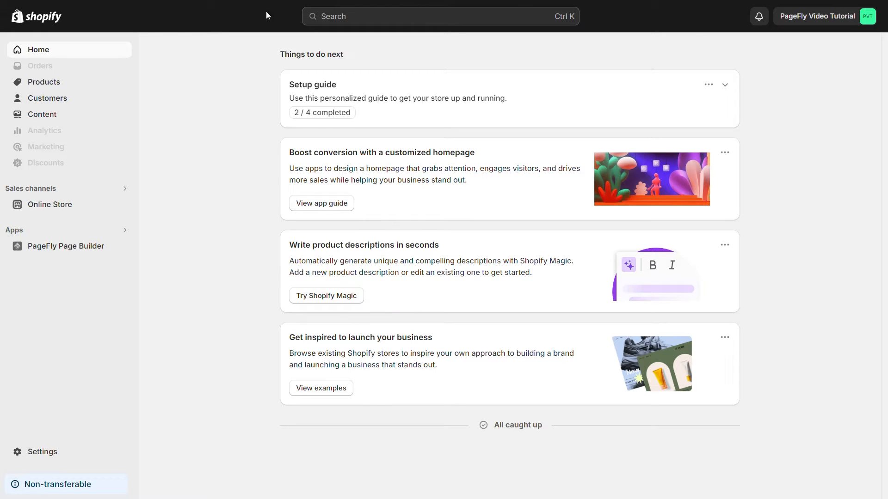
mouse_move(44, 221)
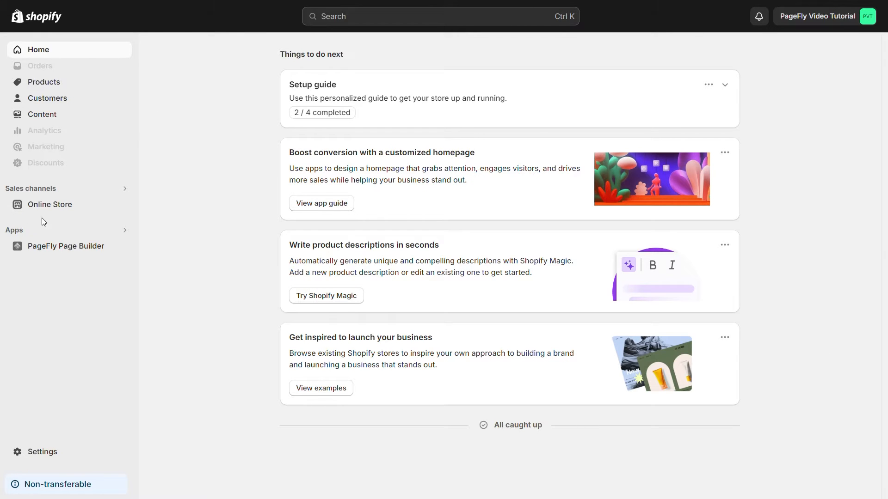
mouse_move(58, 208)
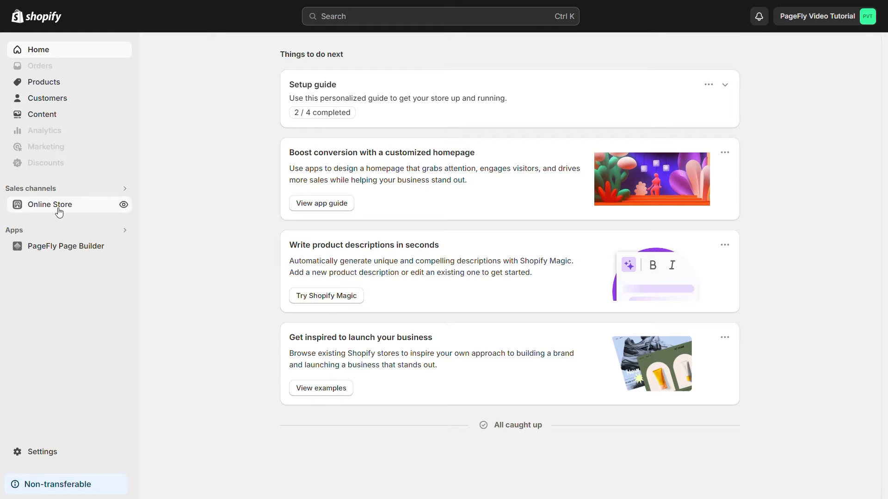
Go to Online Store > Themes, where Electro-1.0.0 is the current theme
click(53, 204)
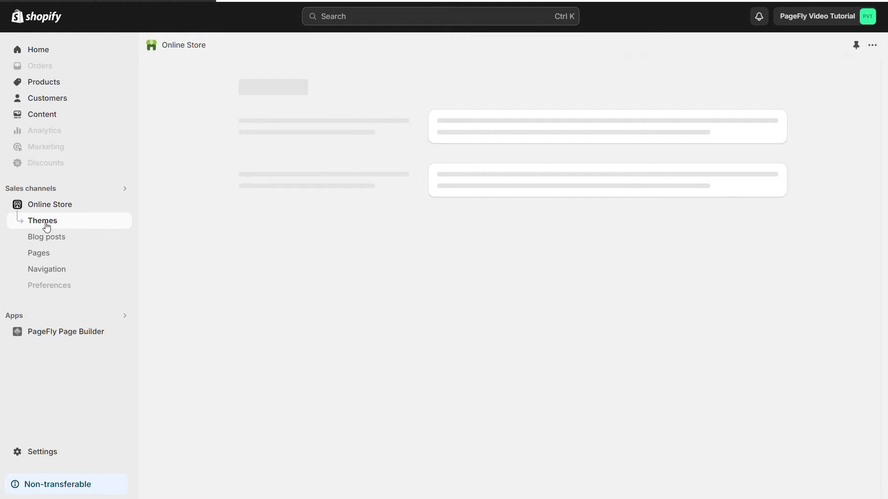
click(41, 220)
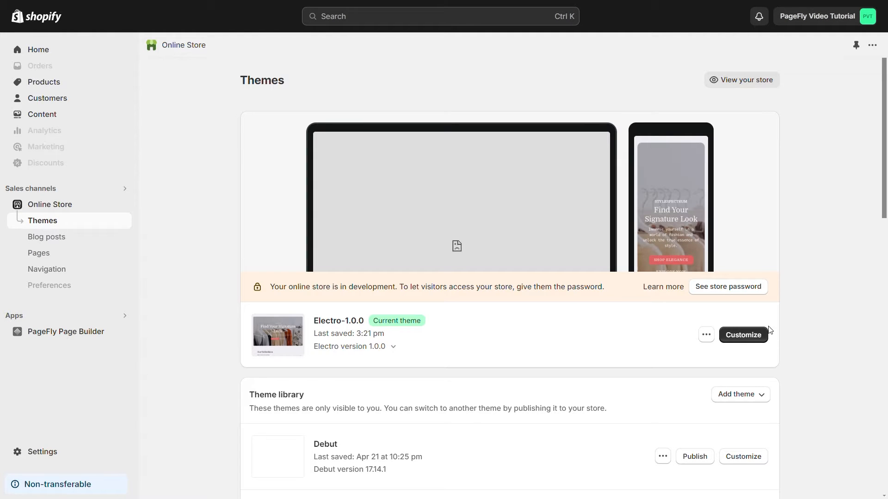
In the Electro theme editor, search App embeds for 'Selleasy' and expand its embed
click(742, 335)
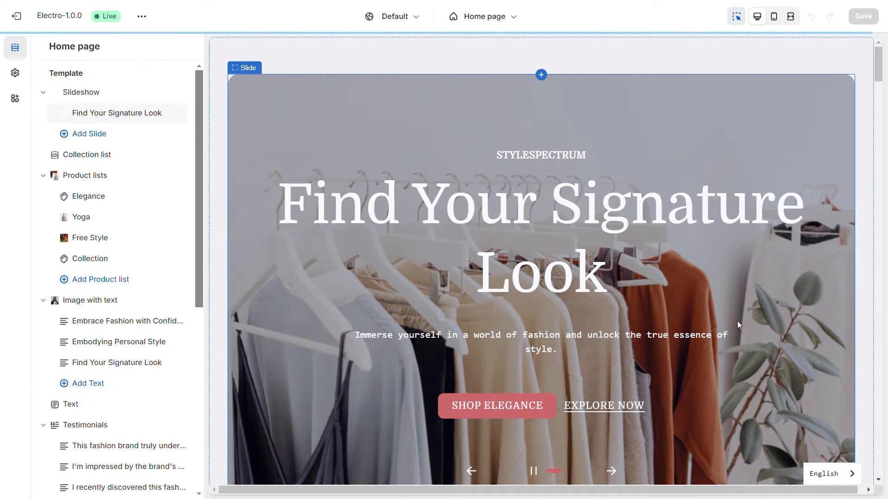
mouse_move(15, 99)
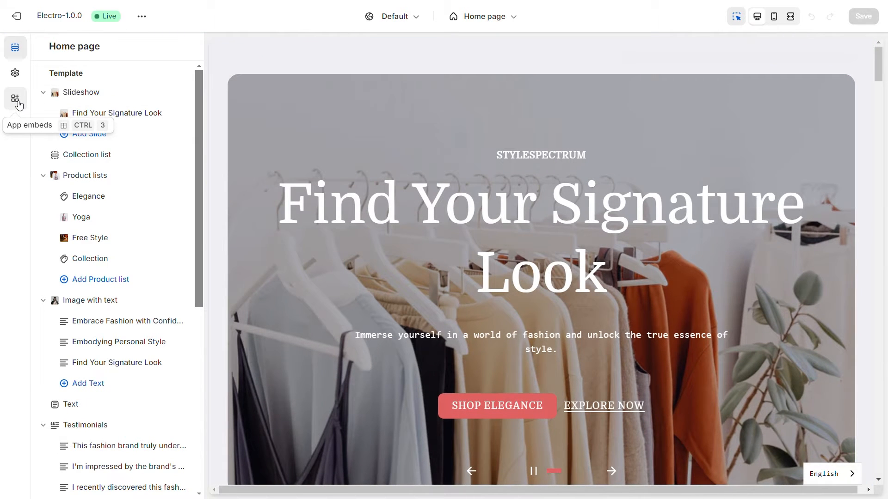
click(14, 98)
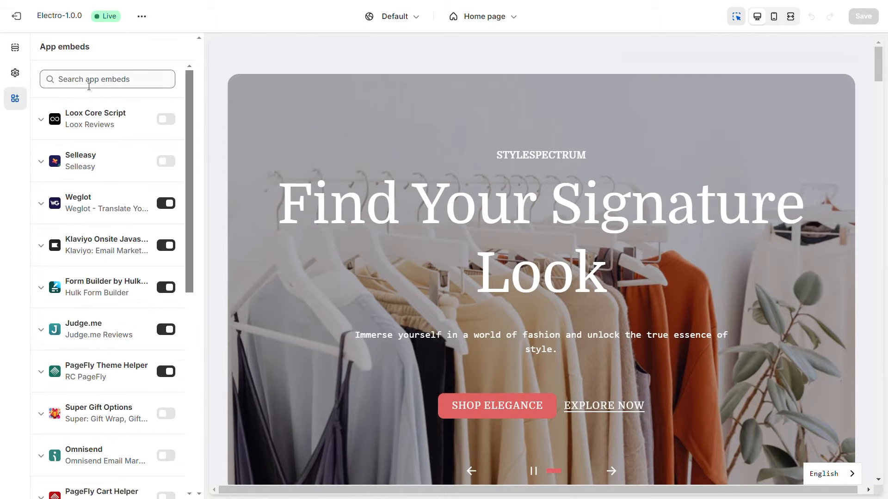
text(Sell)
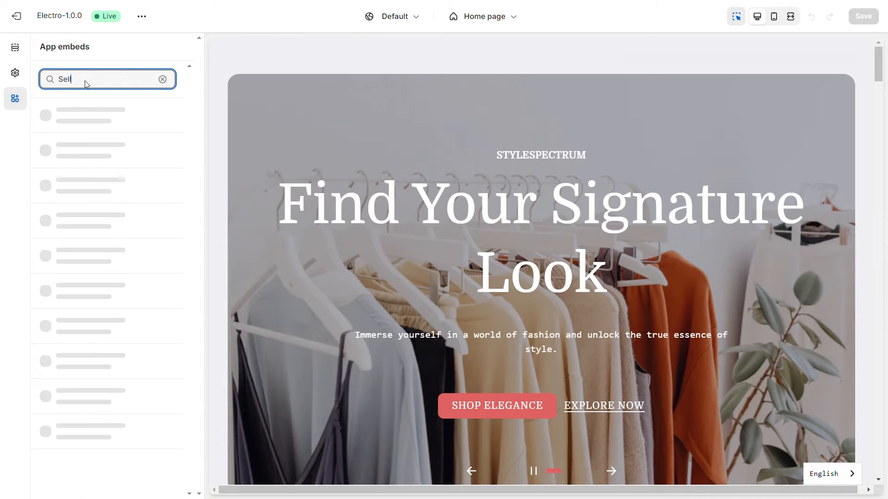
text(easy)
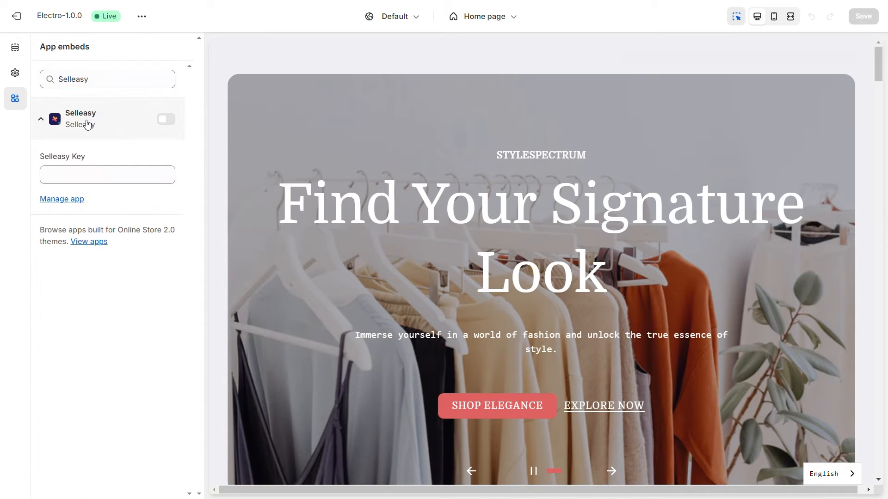
click(166, 119)
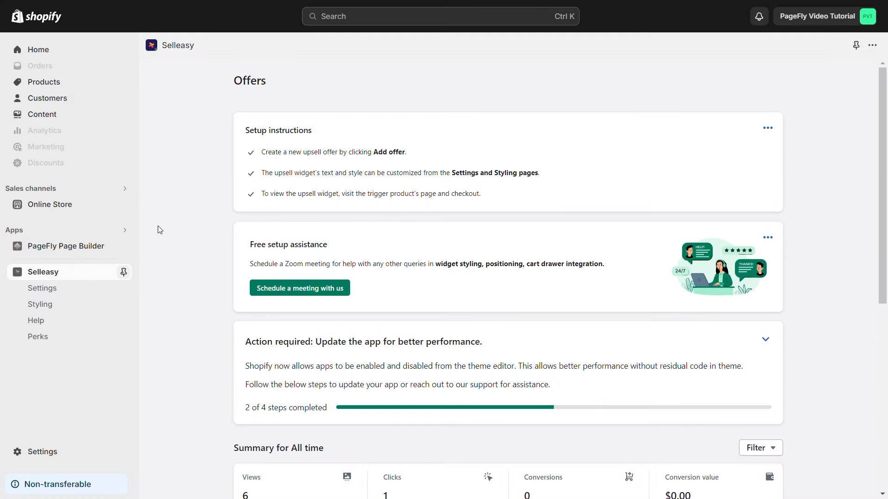
Start adding a new Selleasy offer with Frequently bought together selected
scroll(down, 3)
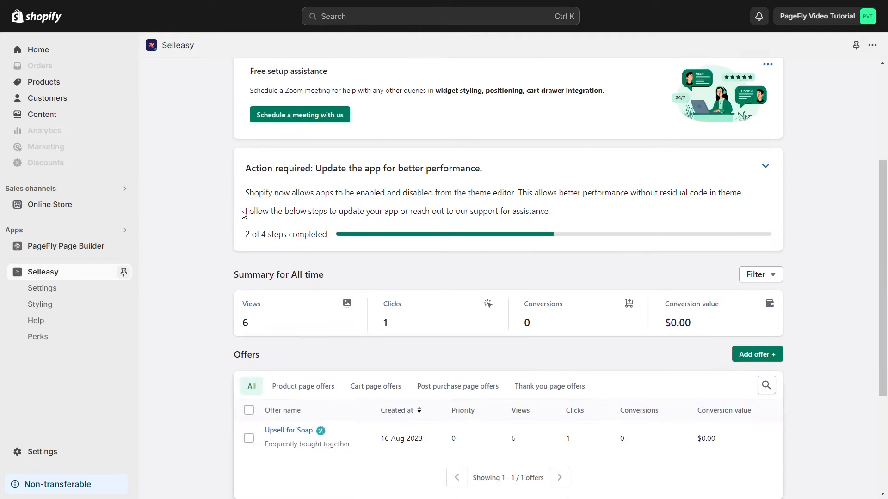
scroll(down, 3)
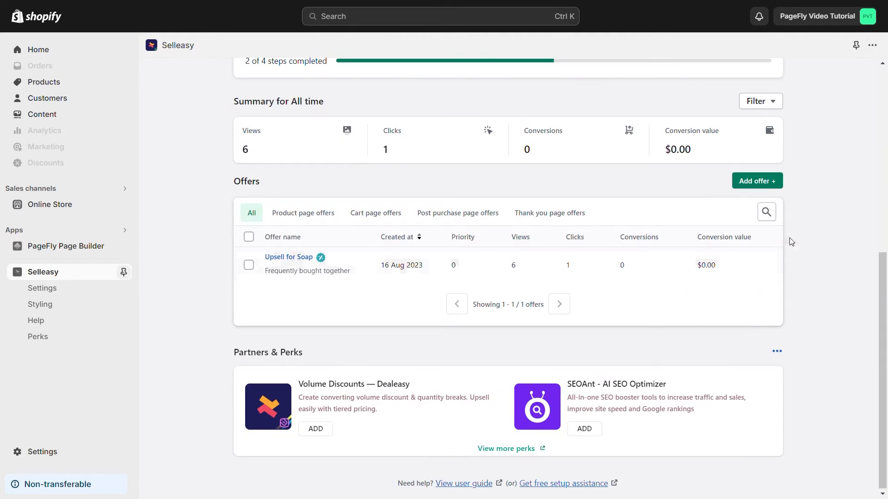
mouse_move(749, 204)
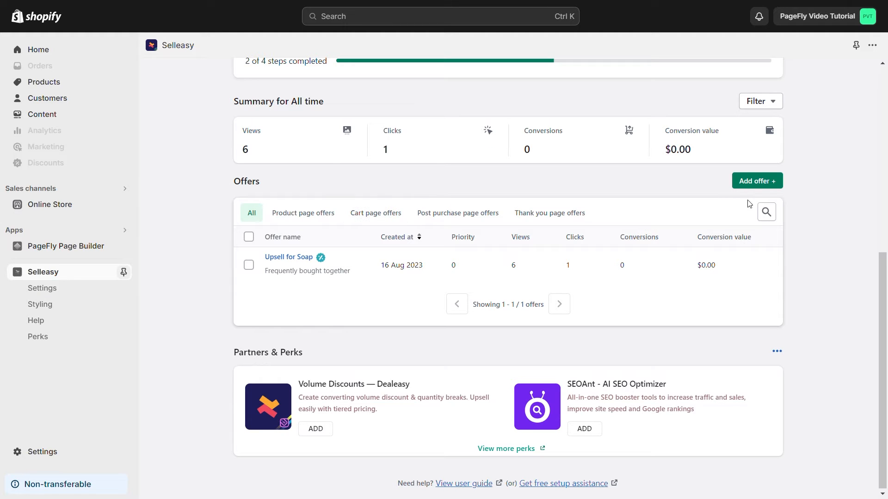
click(756, 181)
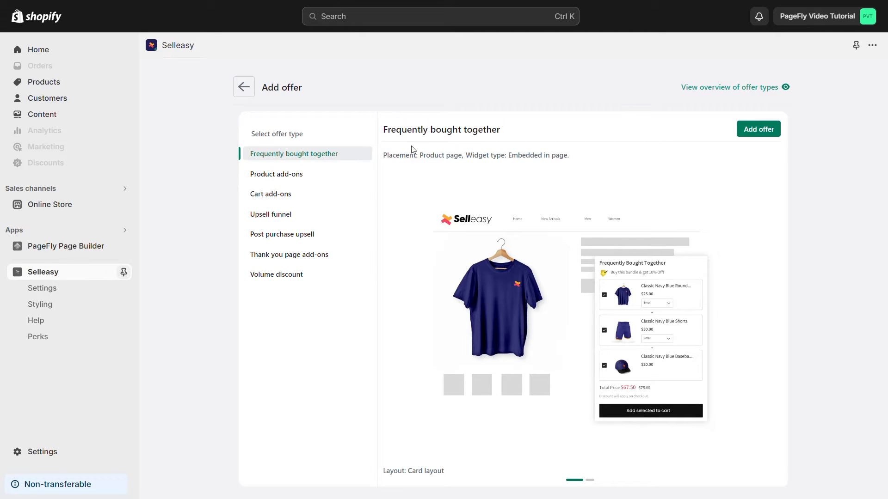
Set up a Frequently bought together offer triggered for all products with a bundle discount
click(757, 128)
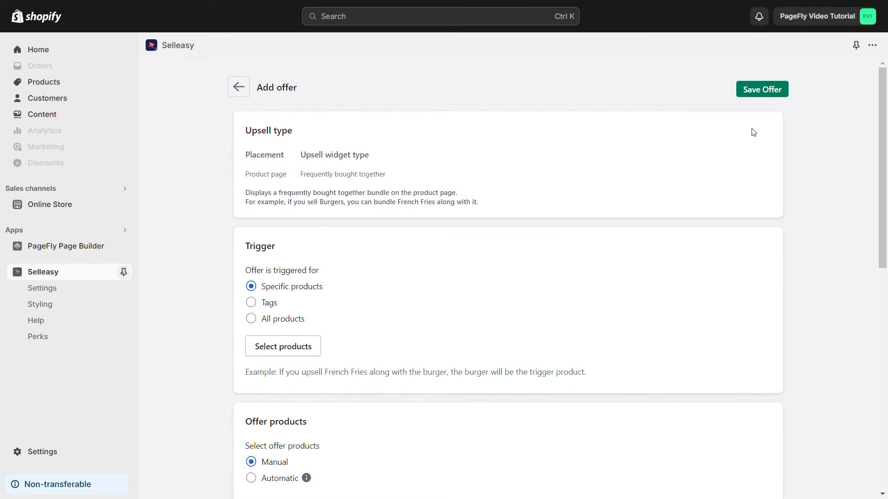
scroll(down, 3)
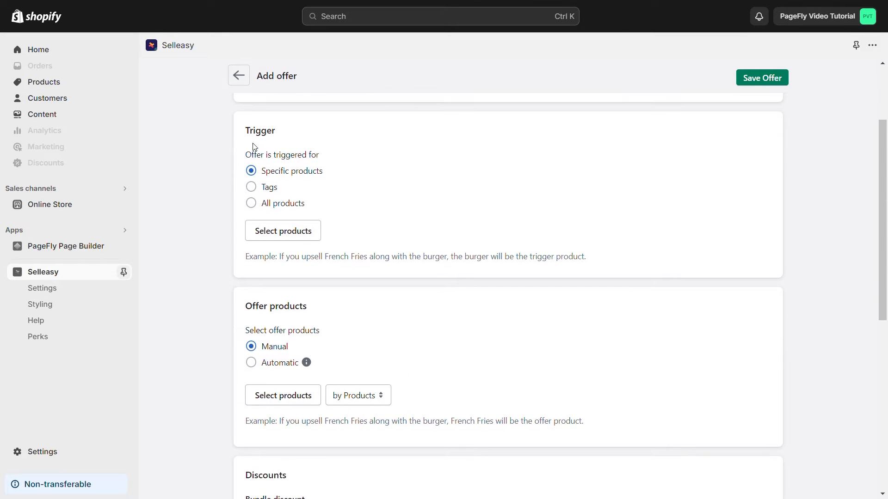
click(251, 187)
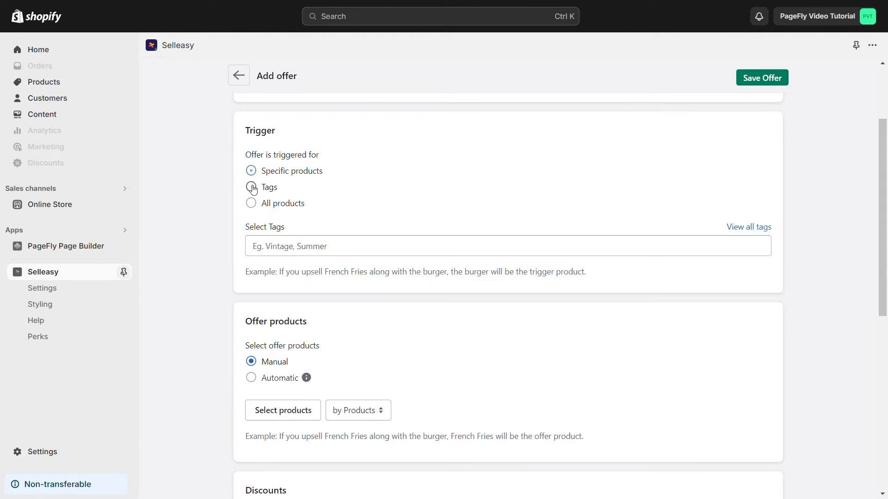
click(251, 202)
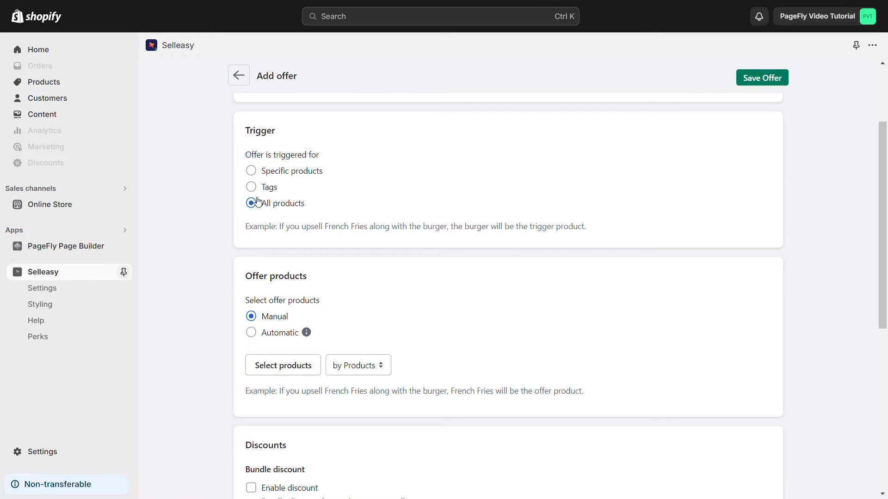
scroll(down, 3)
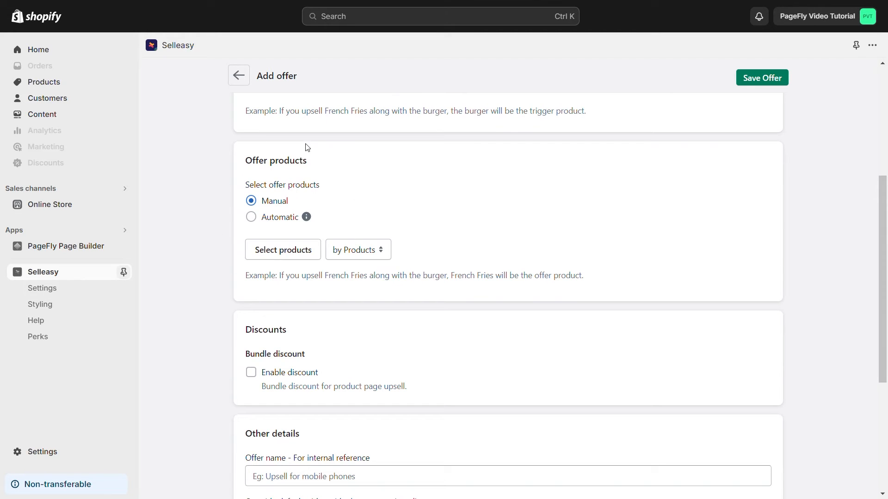
scroll(down, 3)
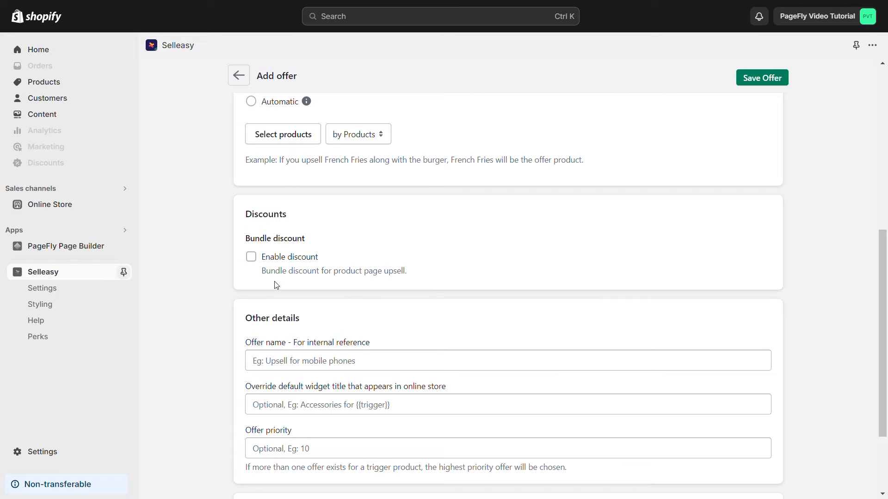
click(250, 256)
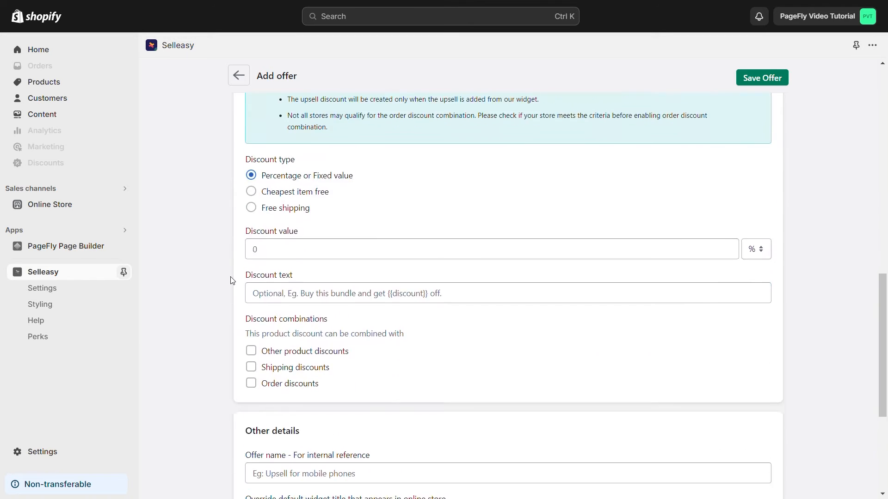
scroll(down, 3)
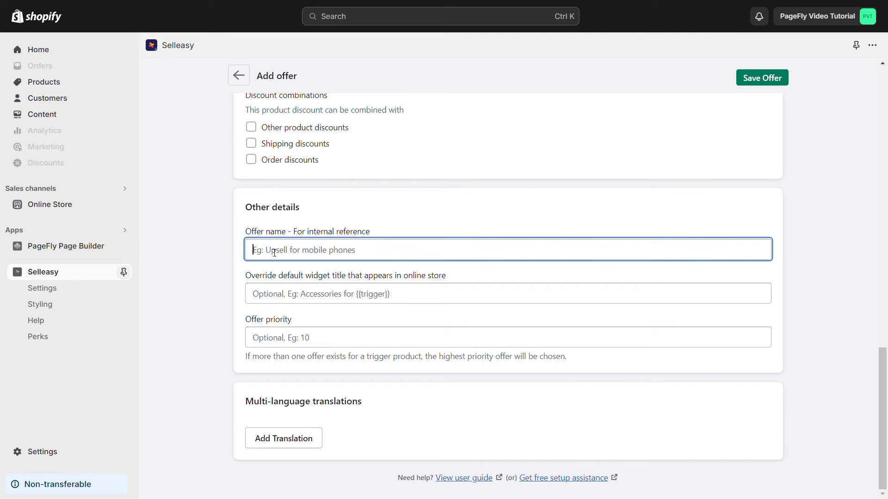
Name the offer 'PageFly Tutorial' and save it
text(PageFly)
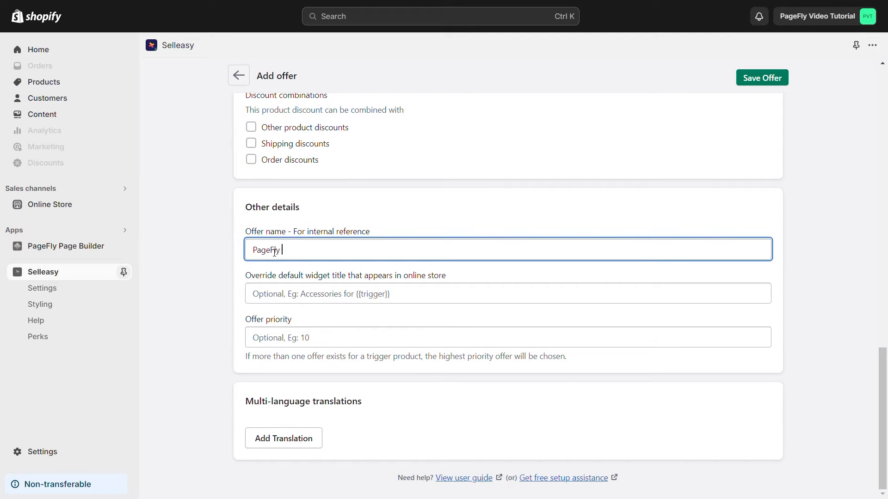
text(Tutorial)
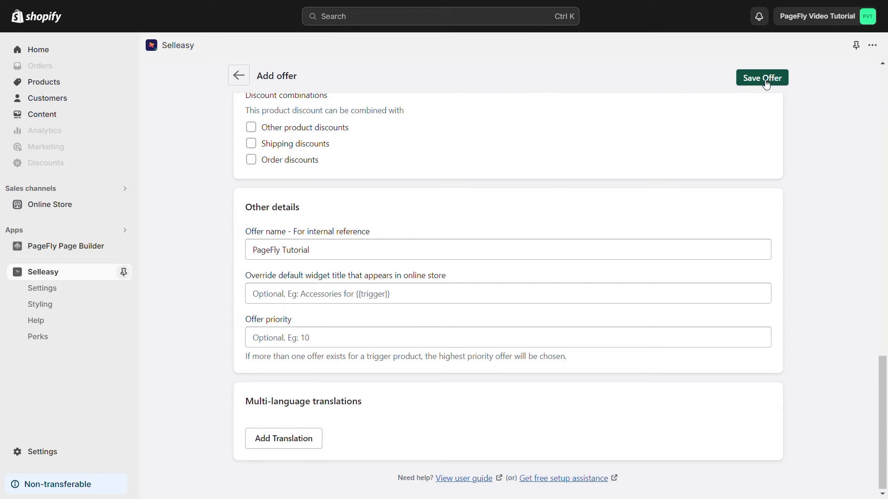
click(762, 78)
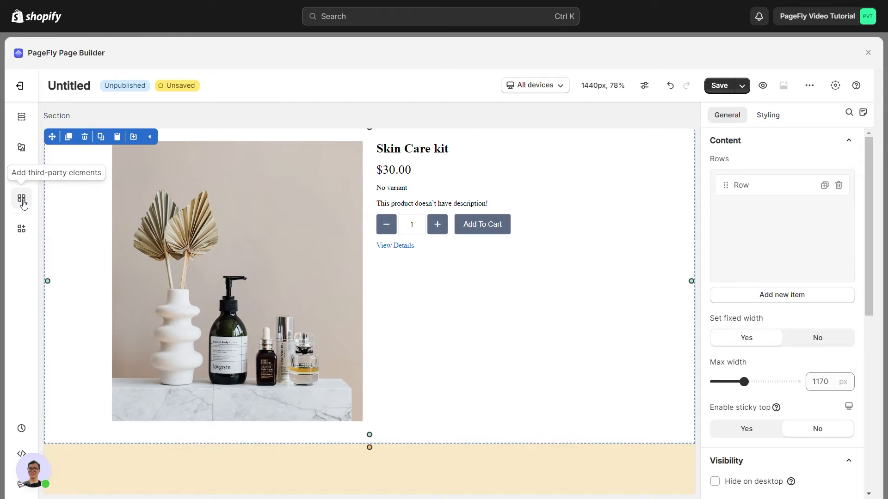
Search third-party integrations for 'selleasy', enable Bundle Offer - Selleasy, and close the list
click(22, 199)
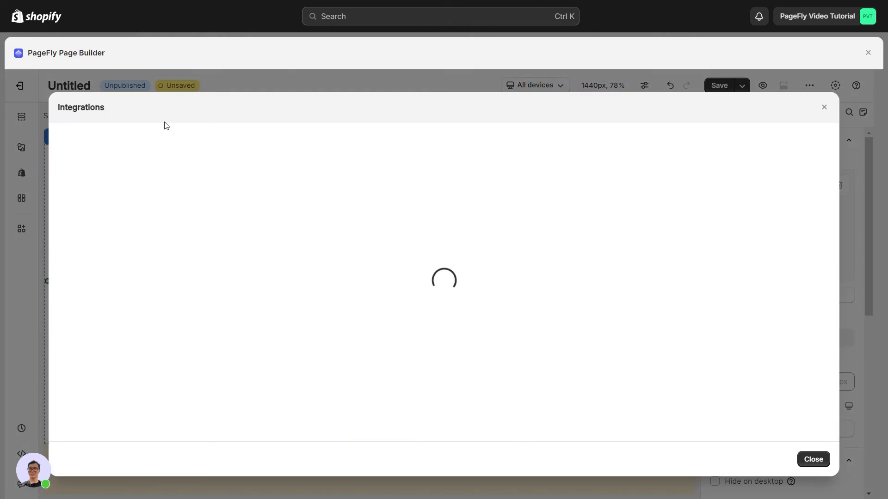
text(sel)
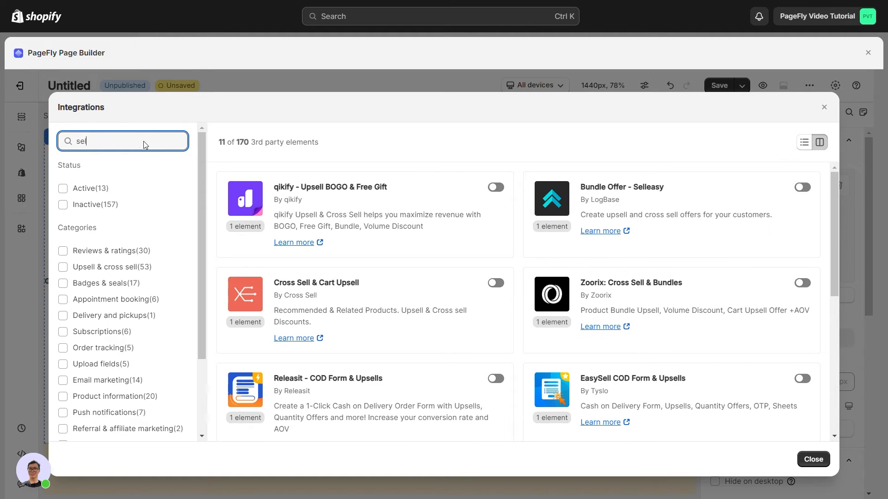
text(leasy)
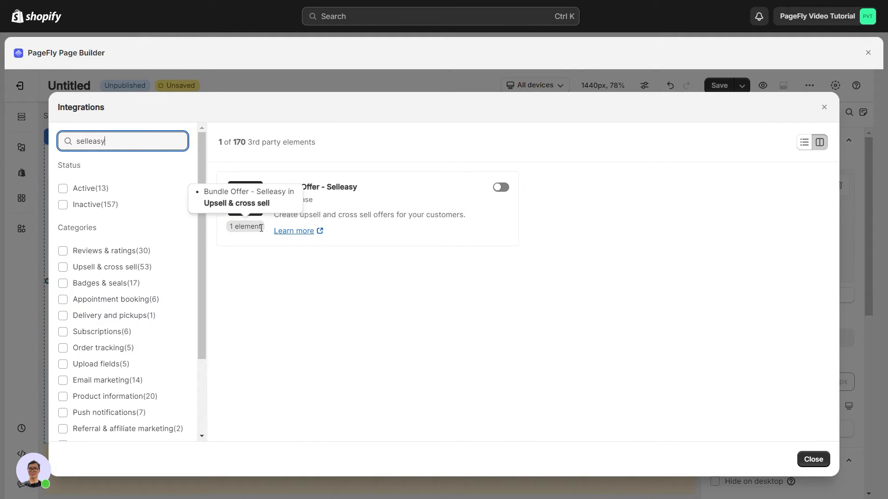
mouse_move(414, 232)
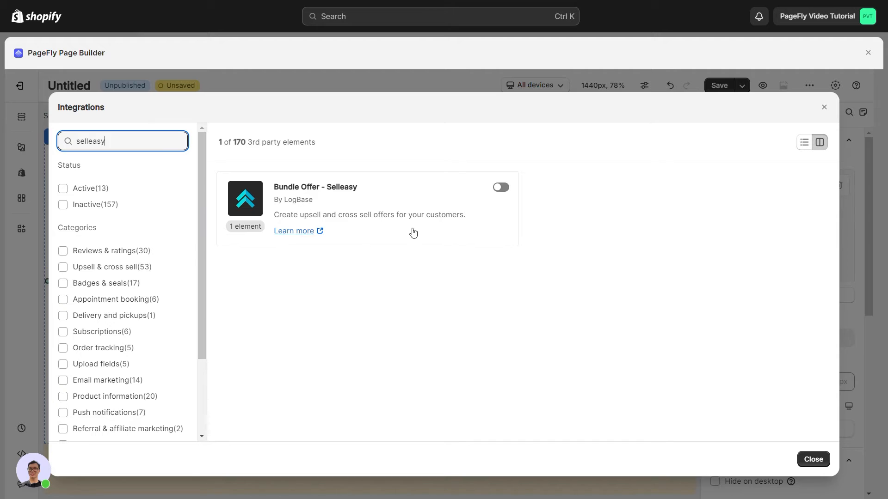
click(500, 186)
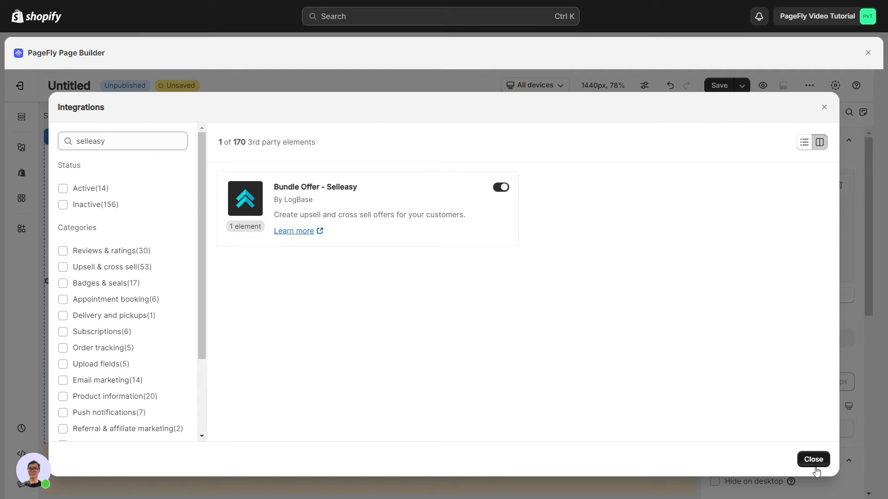
click(812, 460)
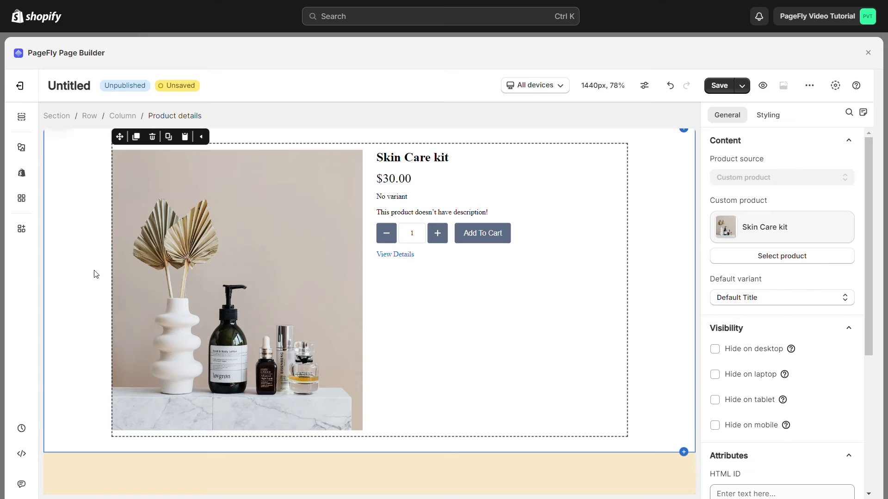
mouse_move(22, 198)
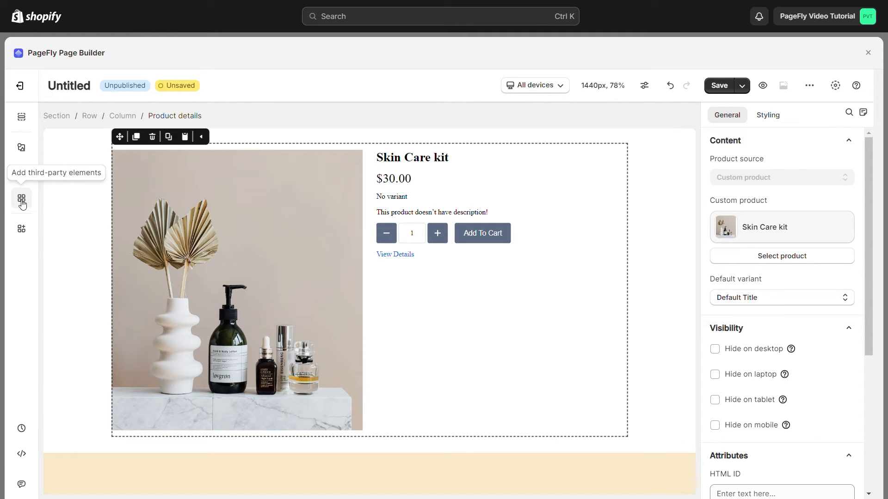
Open the third-party elements list showing Selleasy - Bundle Offer under Upsell & Cross Sell
click(22, 198)
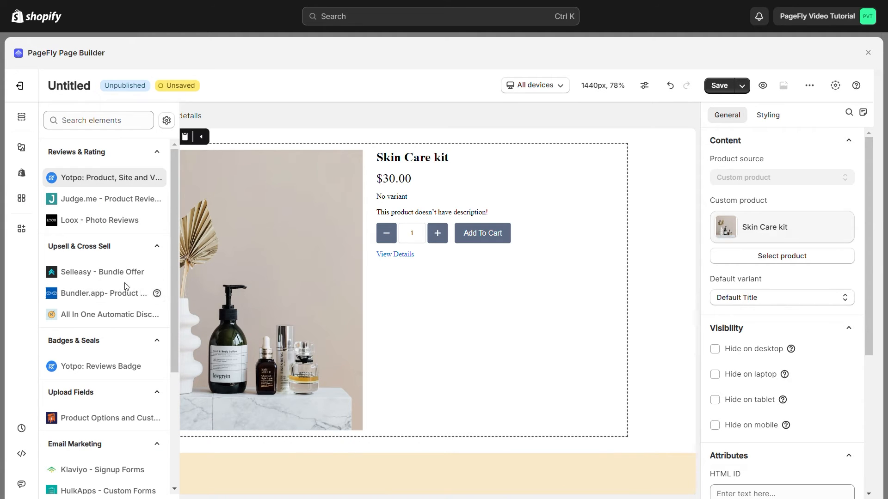
mouse_move(78, 277)
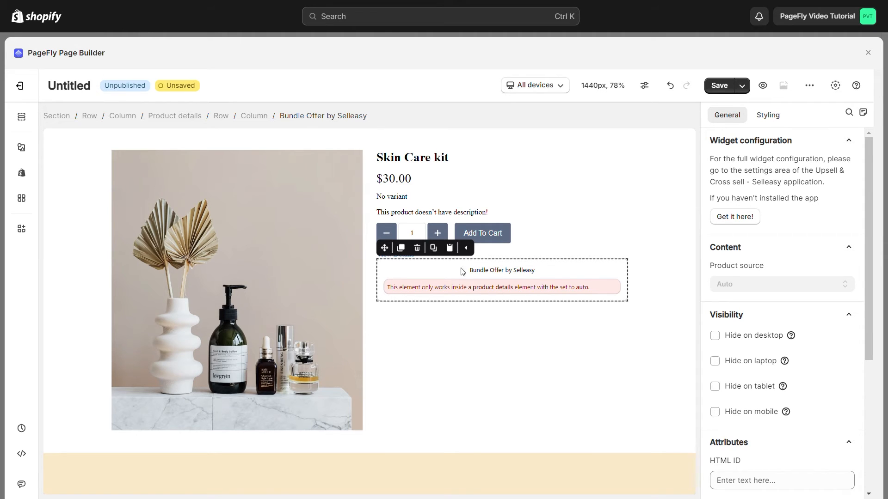
mouse_move(480, 300)
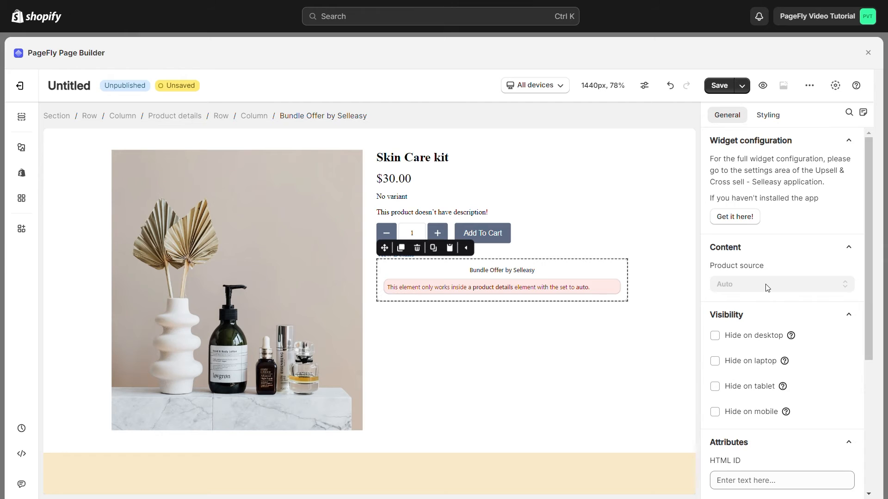
Set the Bundle Offer element's 'When visible' animation to Bounce
scroll(down, 3)
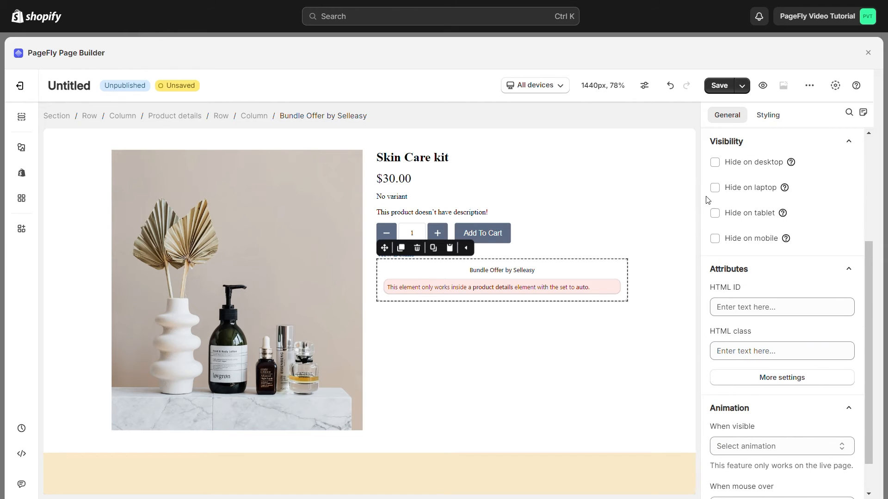
mouse_move(714, 253)
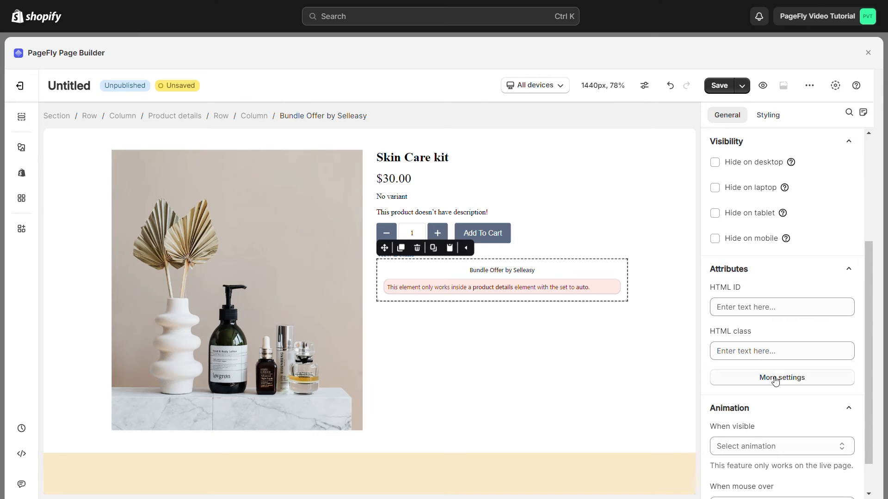
scroll(down, 3)
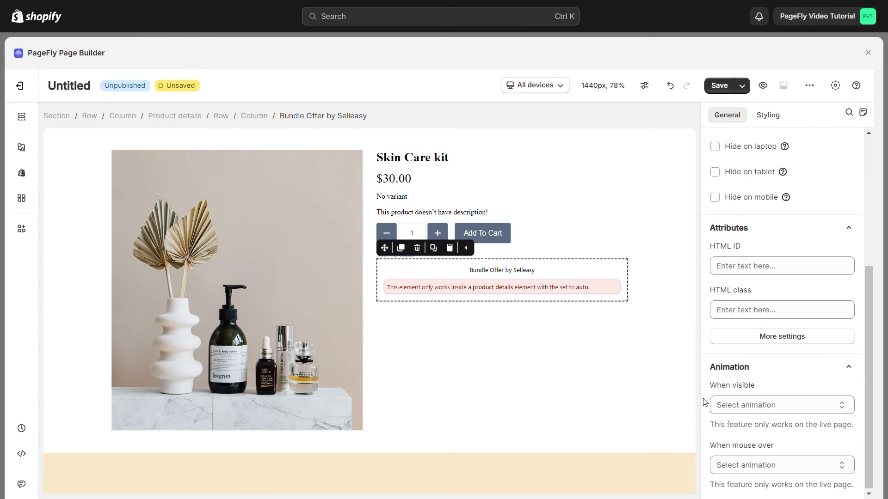
click(780, 405)
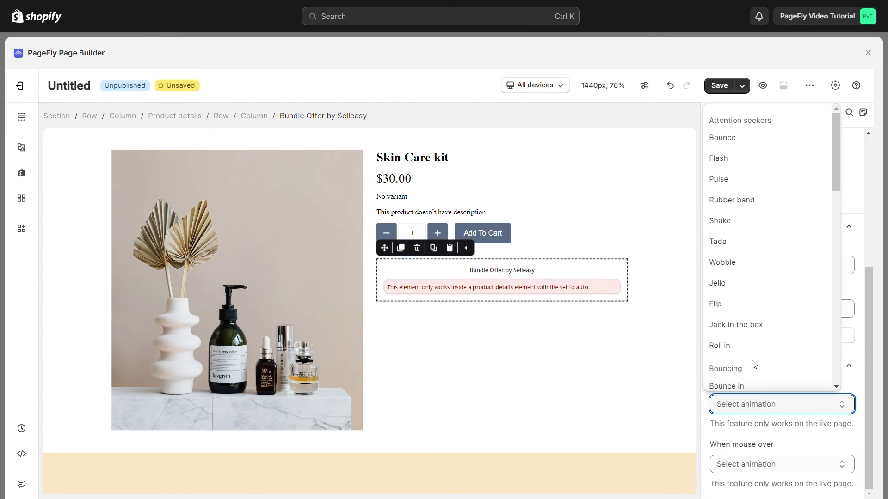
click(722, 138)
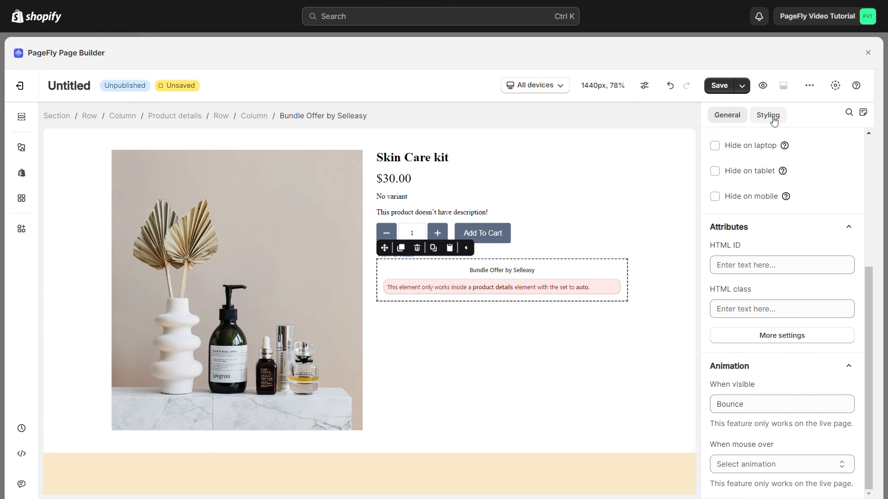
Set the Bundle Offer element's opacity to full in the Styling settings
click(766, 115)
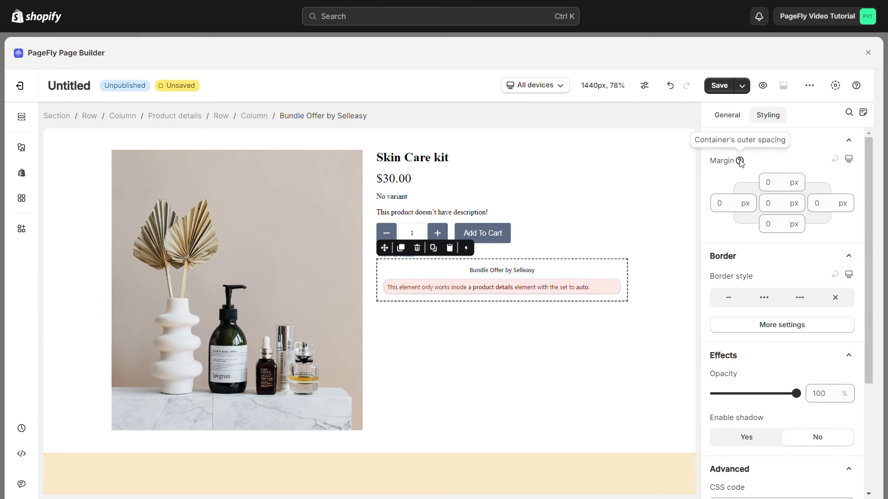
scroll(down, 3)
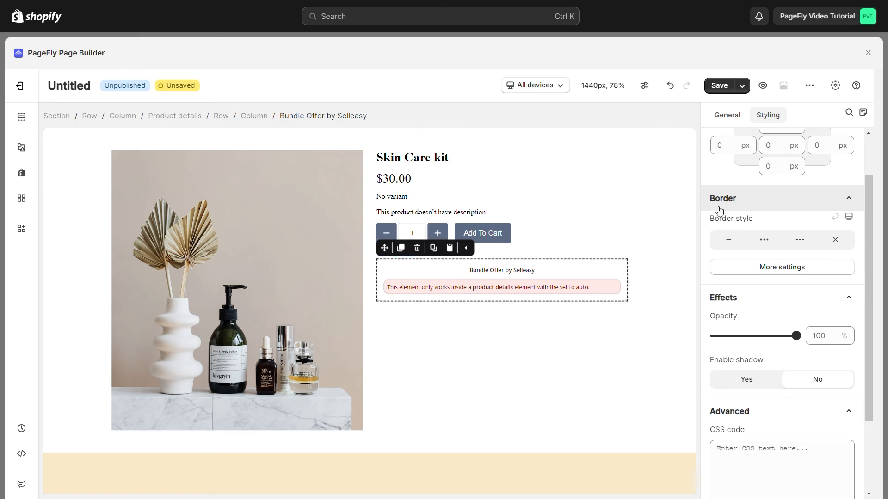
click(781, 267)
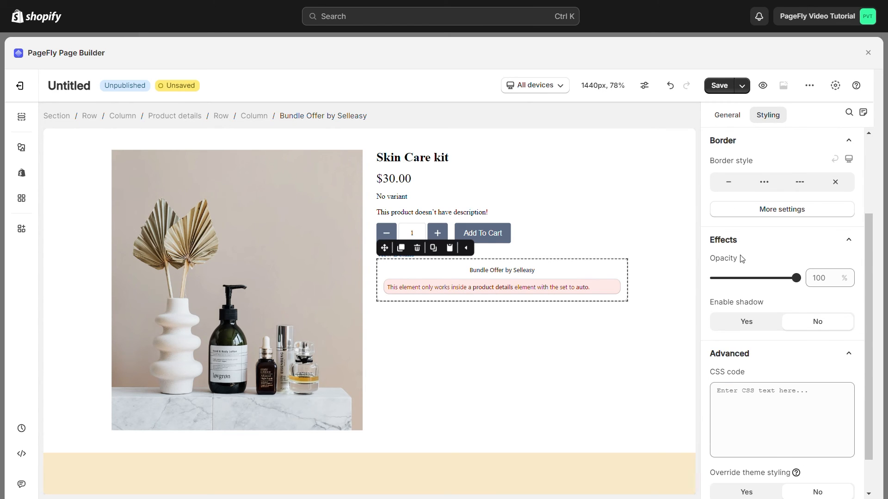
click(794, 278)
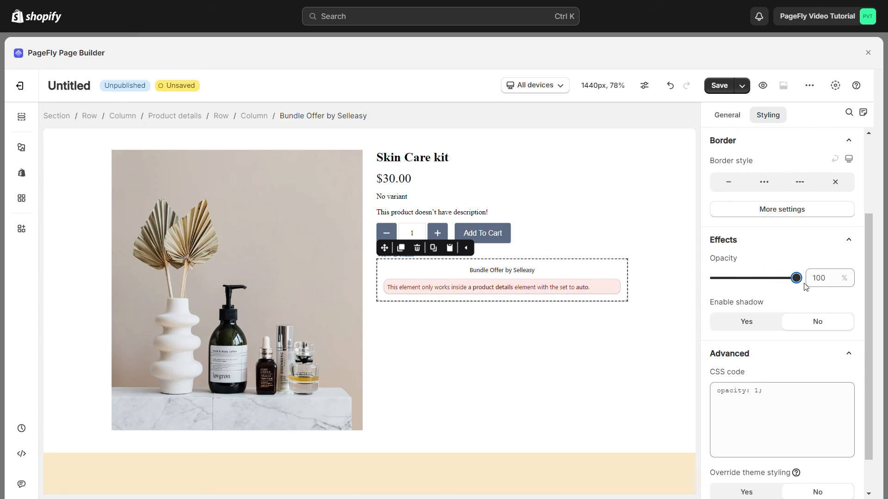
Save and publish the page, then view it on the live store
click(741, 86)
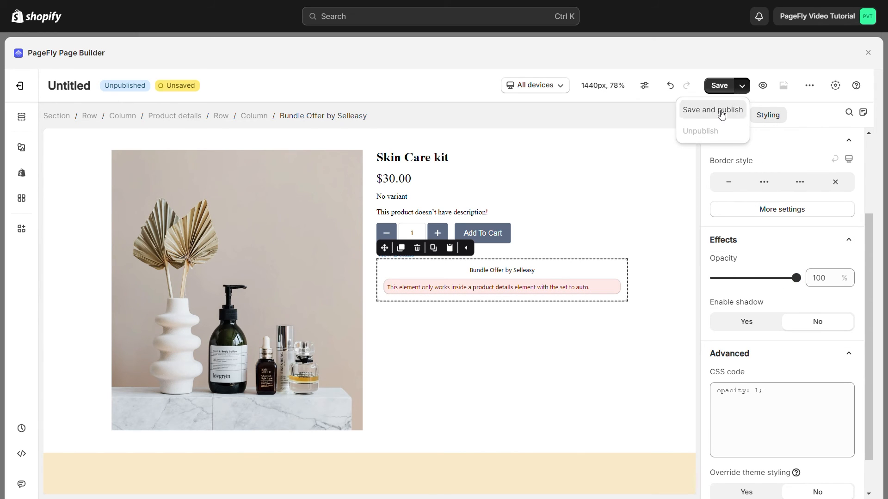
click(712, 109)
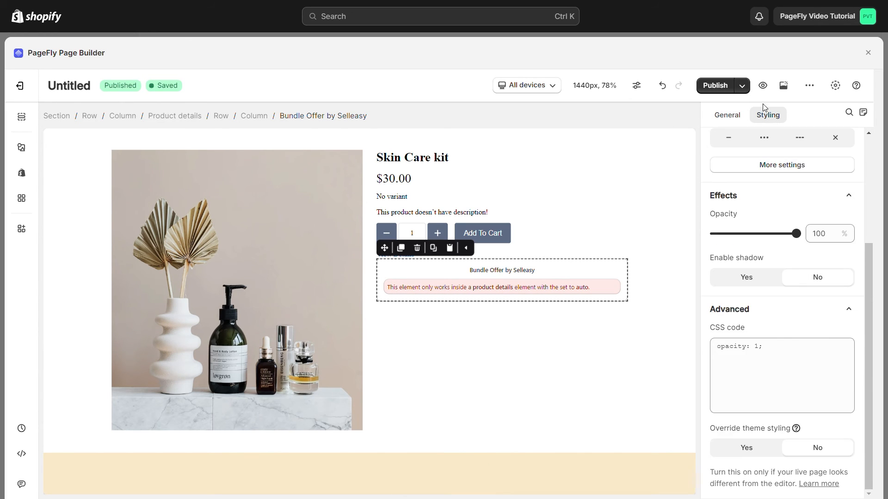
click(762, 85)
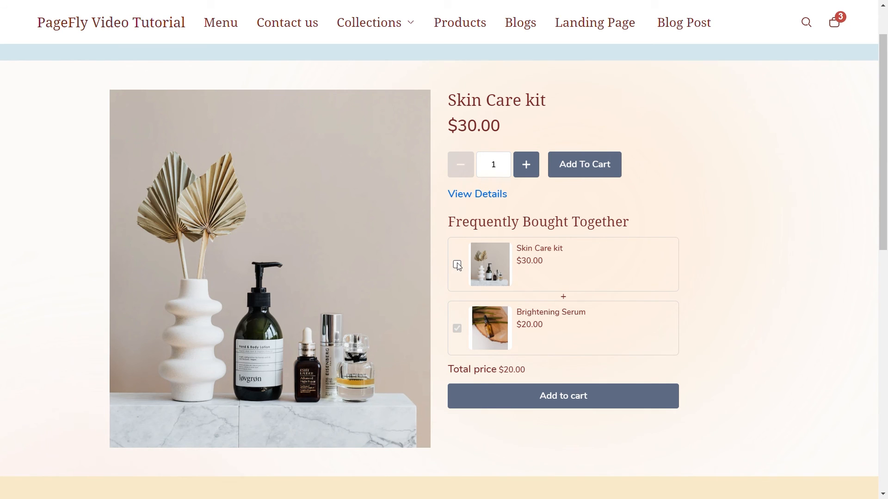
Tick Skin Care kit and add both bundle products to the cart
click(457, 265)
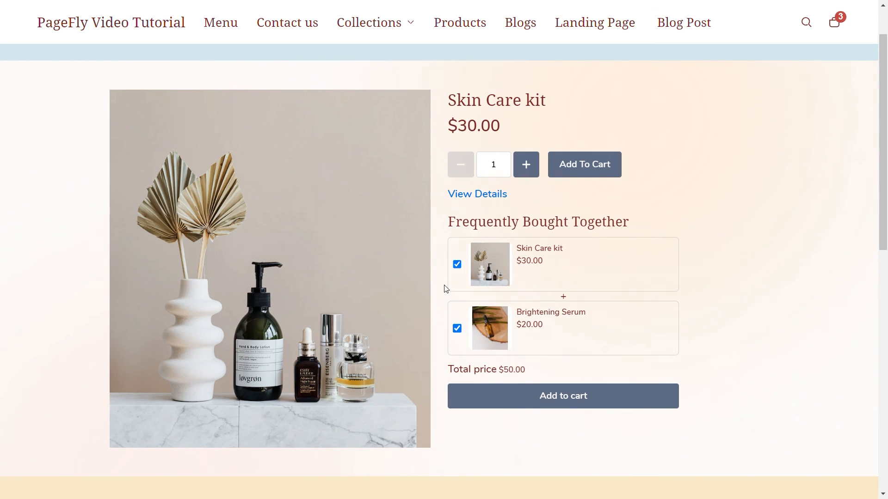
click(562, 395)
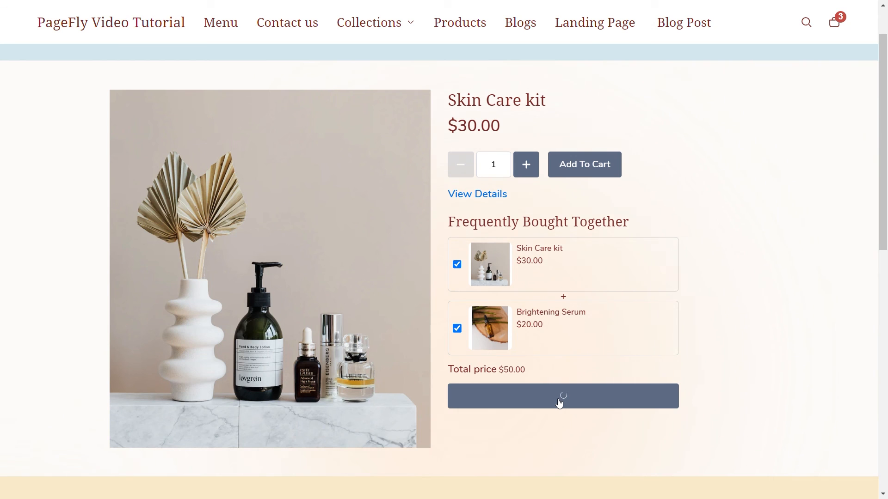
click(561, 396)
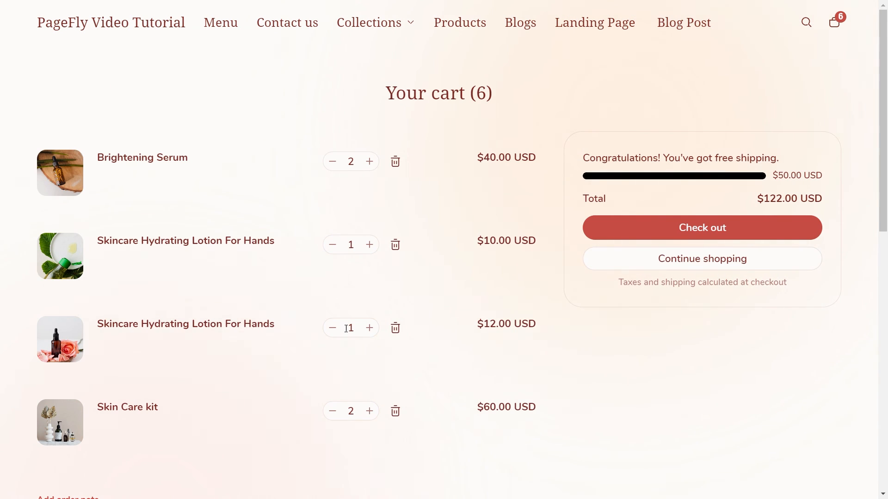
Reduce the duplicated cart items to one each and proceed to the $72.00 checkout
click(332, 161)
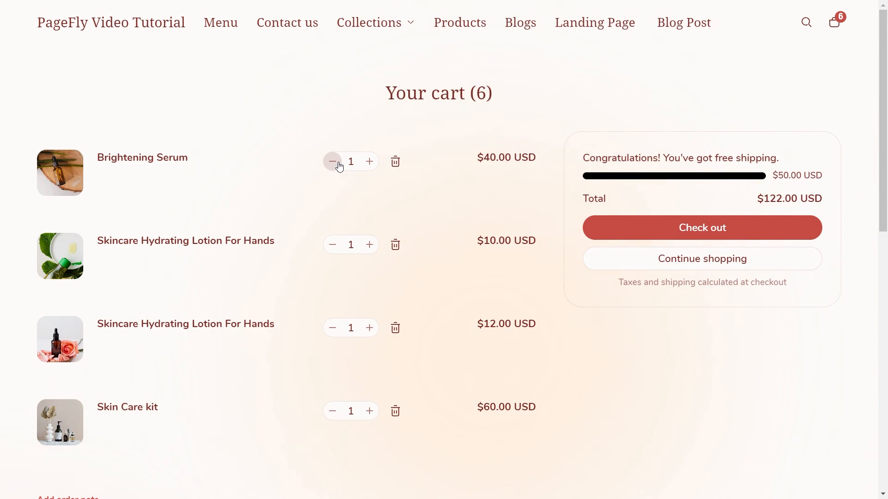
click(332, 161)
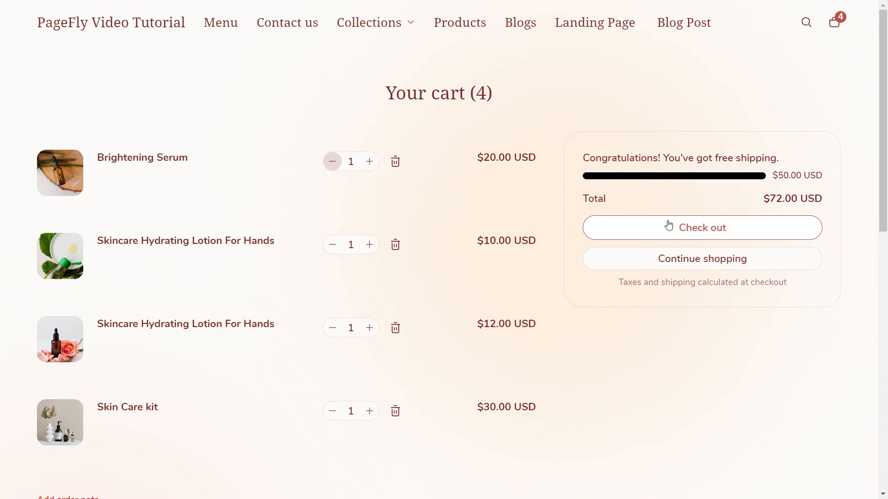
click(701, 227)
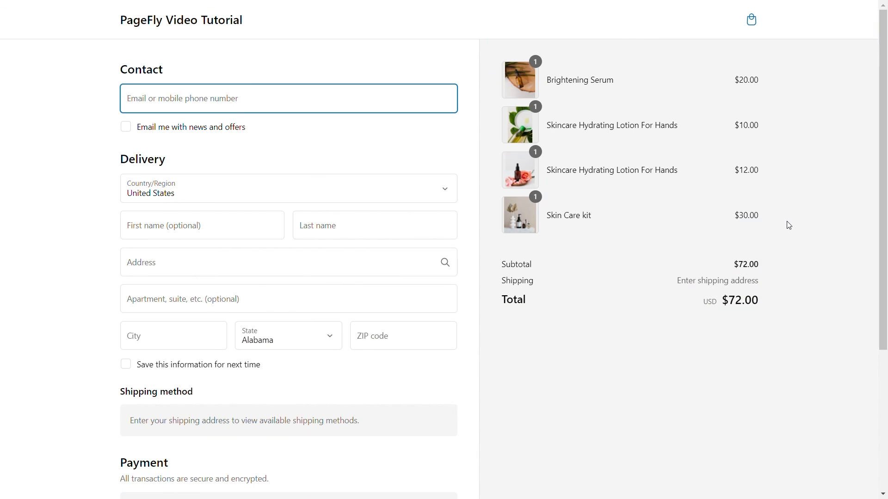